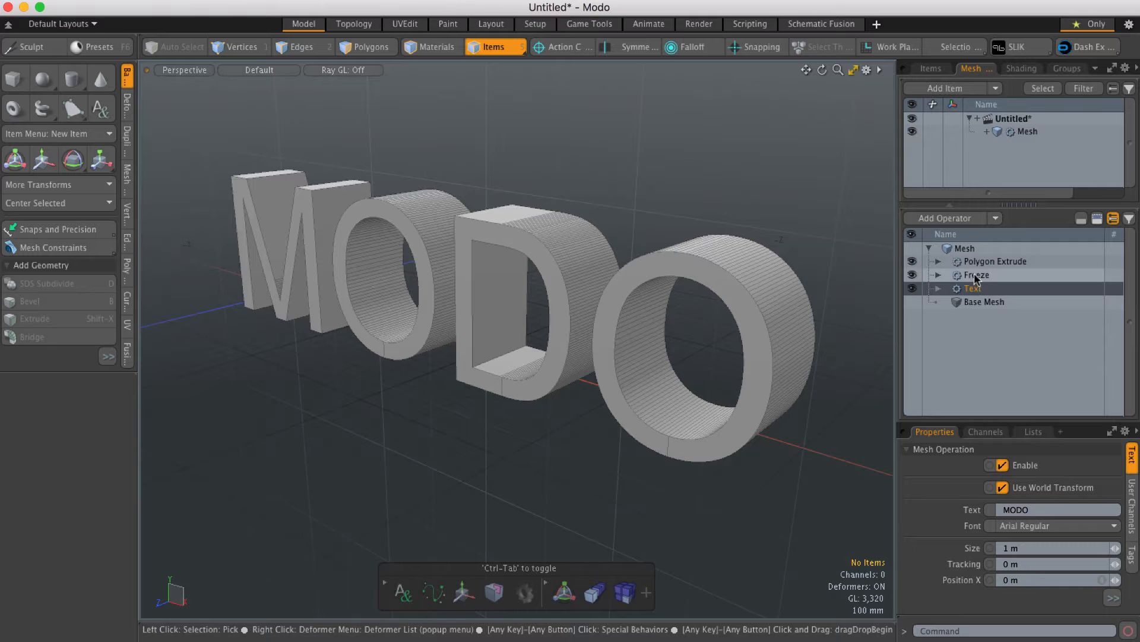
- Select the Polygon Extrude operator to work on the extruded letter wall polygons
{"action": "left_click", "coordinate": [993, 262]}
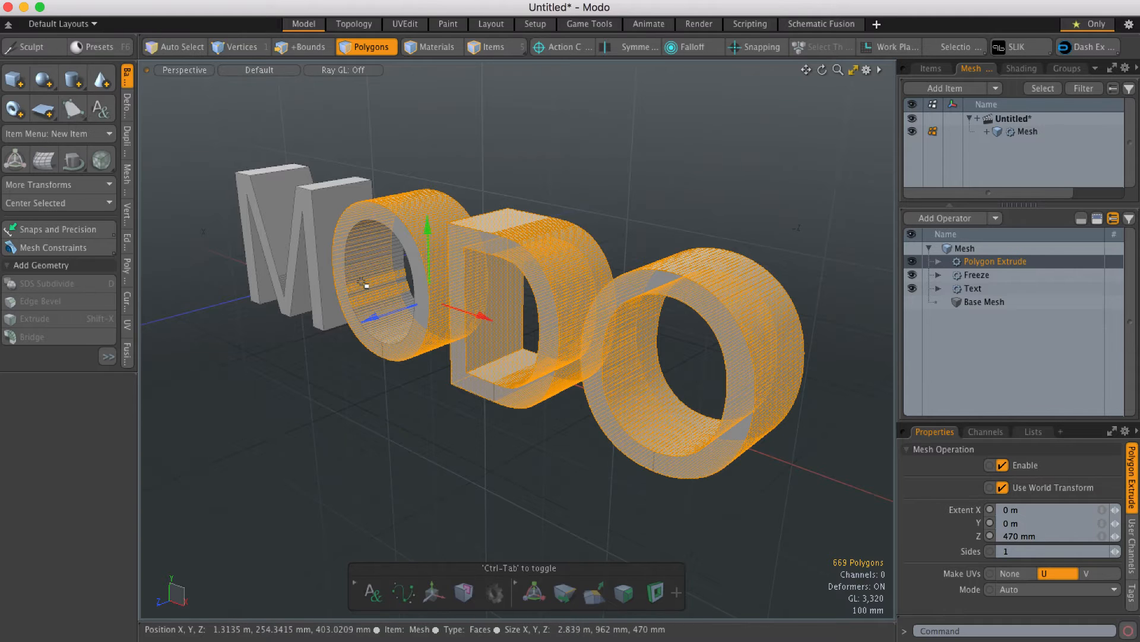
- Include all letter polygons and add a Polygon Bevel with 30 mm shift, 41 mm inset
{"action": "left_click", "coordinate": [299, 46]}
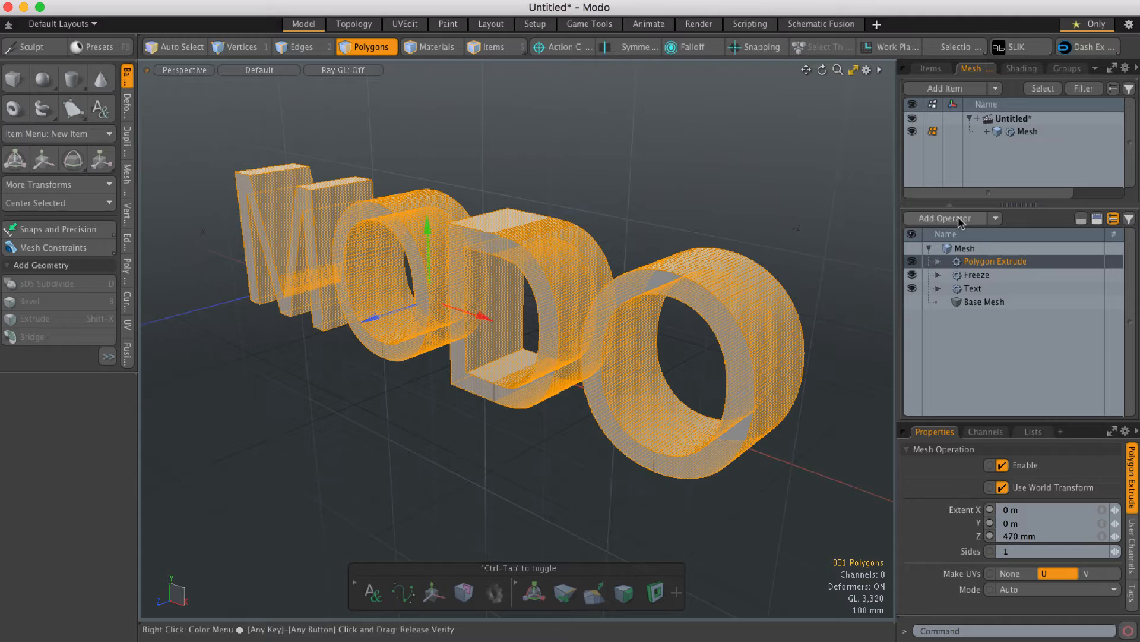
{"action": "left_click", "coordinate": [946, 217]}
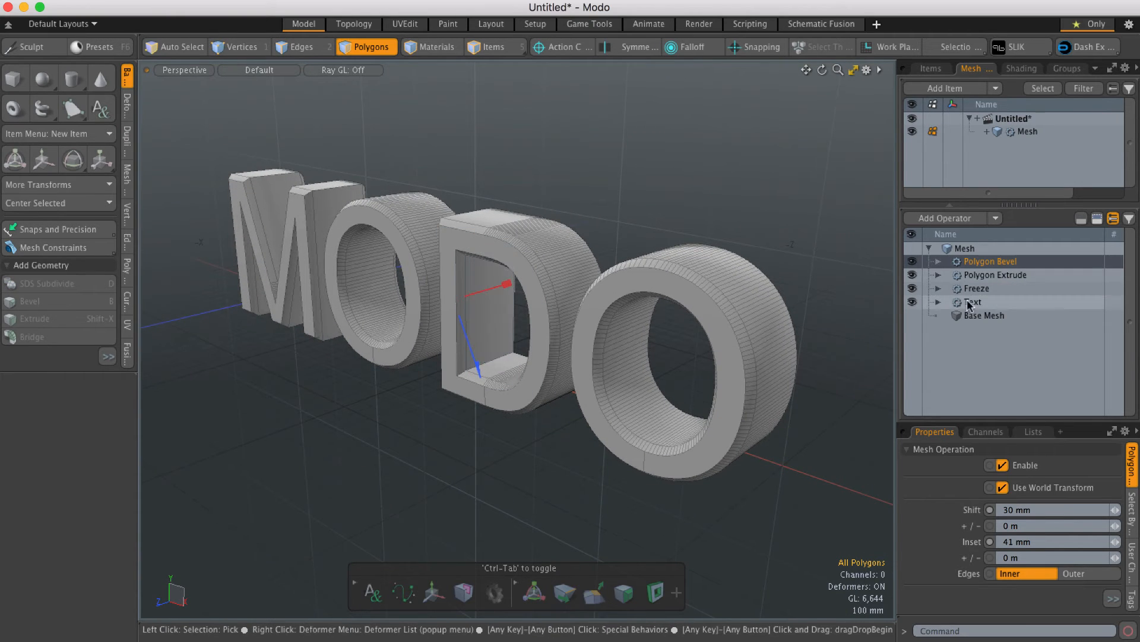
- Change the Text operator's string to HELP and expand the bevel's index-based Selection
{"action": "left_click", "coordinate": [973, 300]}
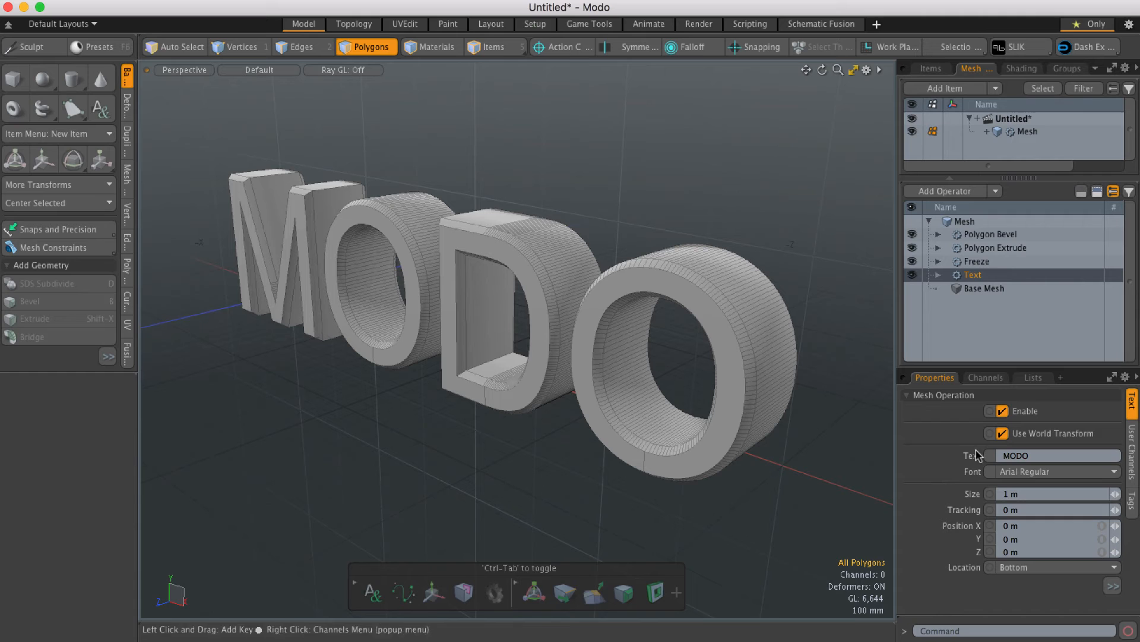
{"action": "left_click", "coordinate": [1025, 455]}
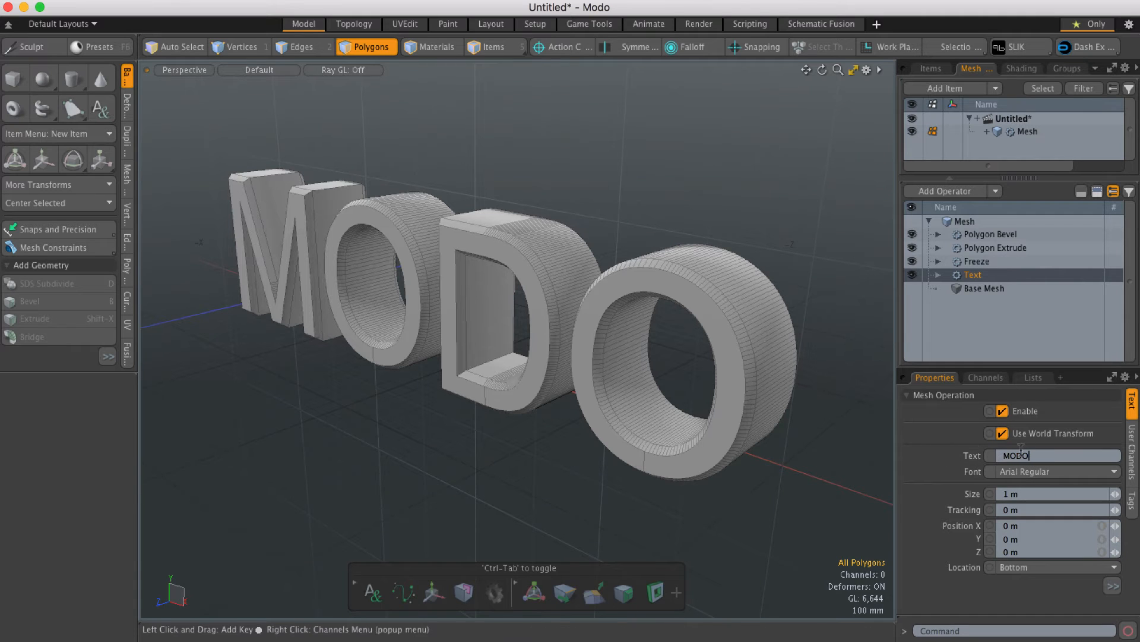
{"action": "type", "text": "HELP"}
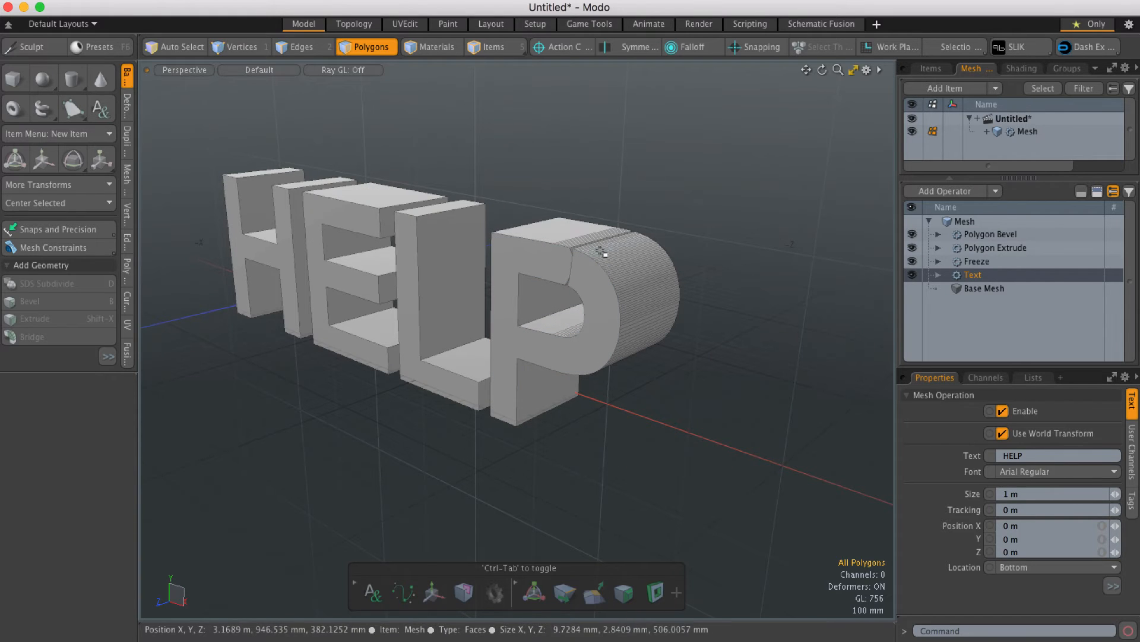
{"action": "left_click", "coordinate": [436, 288]}
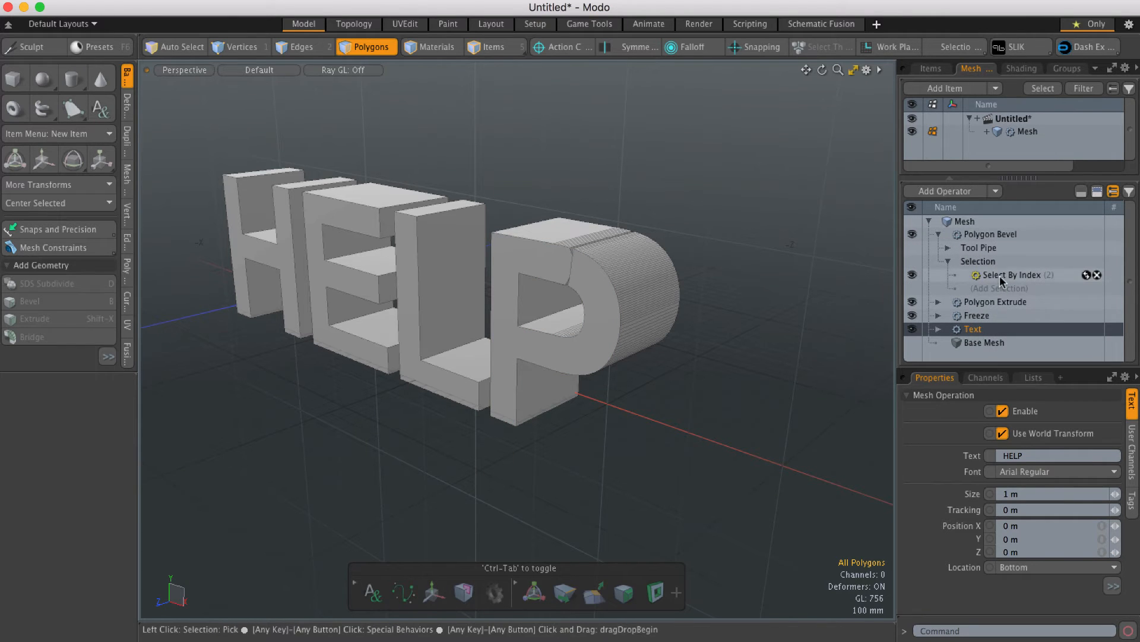
- Delete the bevel's Select By Index (polygons 0–830) and start adding a new selection
{"action": "left_click", "coordinate": [1011, 274]}
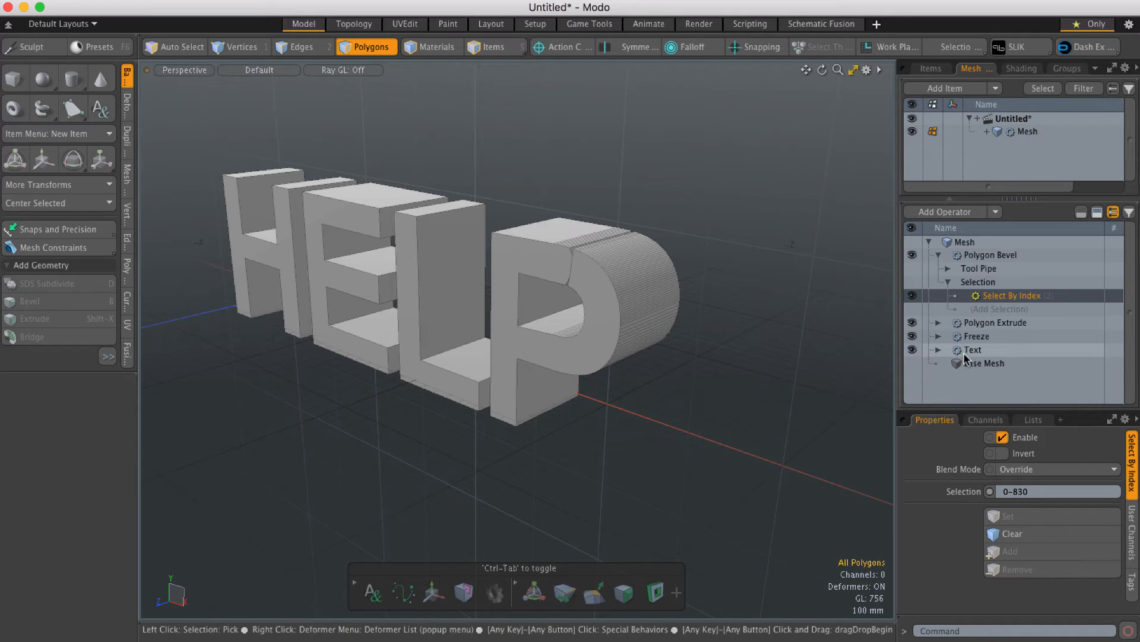
{"action": "mouse_move", "coordinate": [974, 354]}
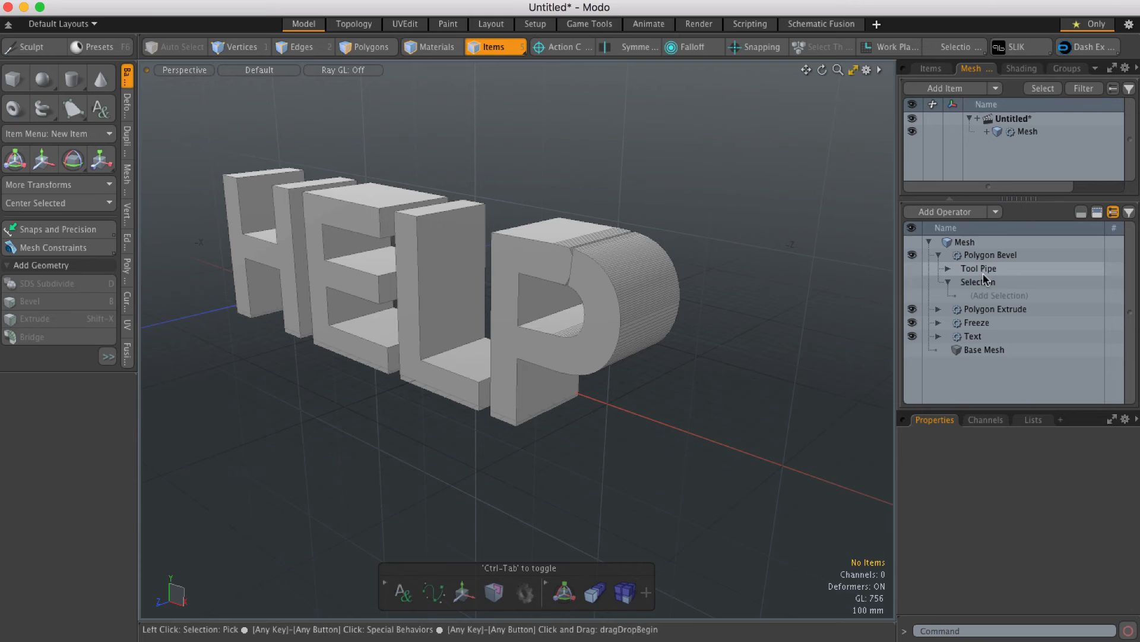
{"action": "left_click", "coordinate": [999, 294]}
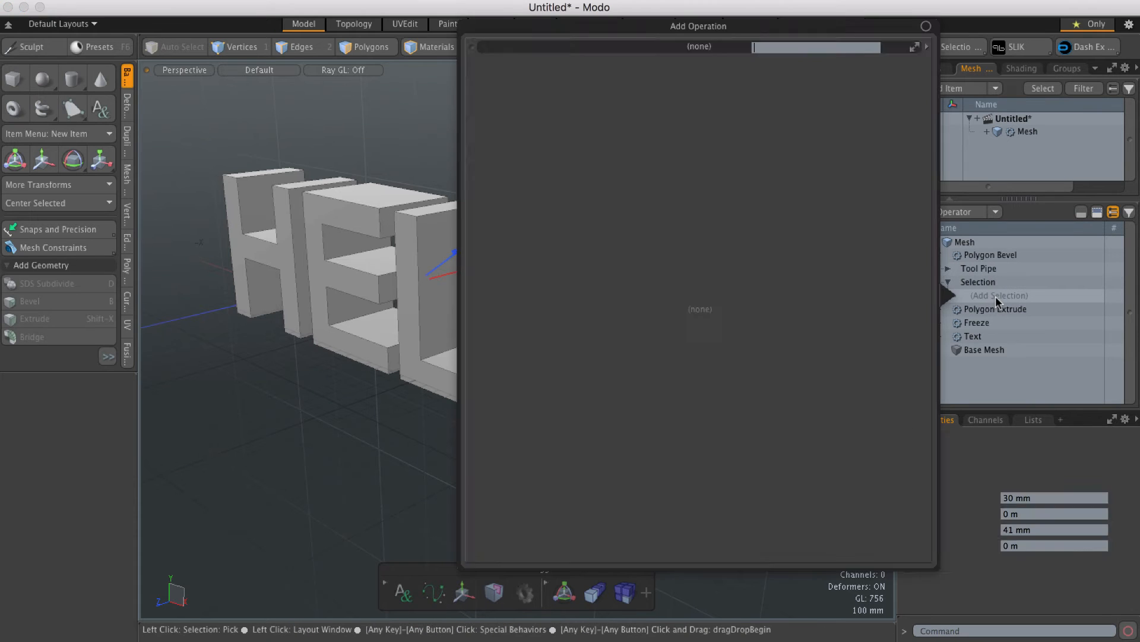
- Choose Select by Previous Operation from the Add Operation browser for the bevel
{"action": "left_click", "coordinate": [999, 295]}
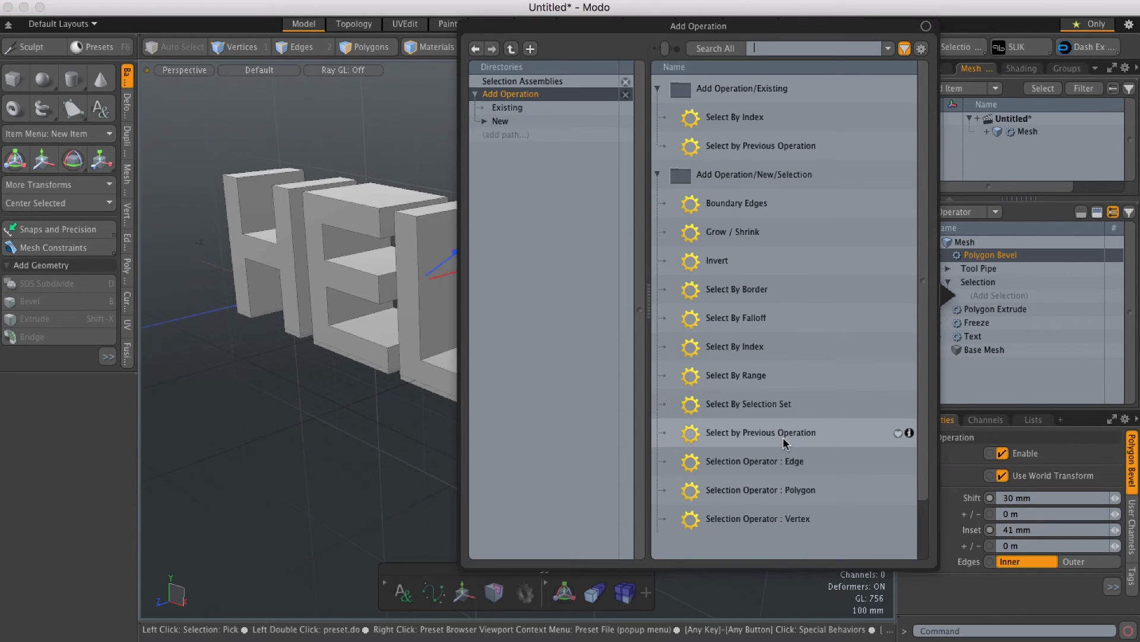
{"action": "left_click", "coordinate": [760, 433]}
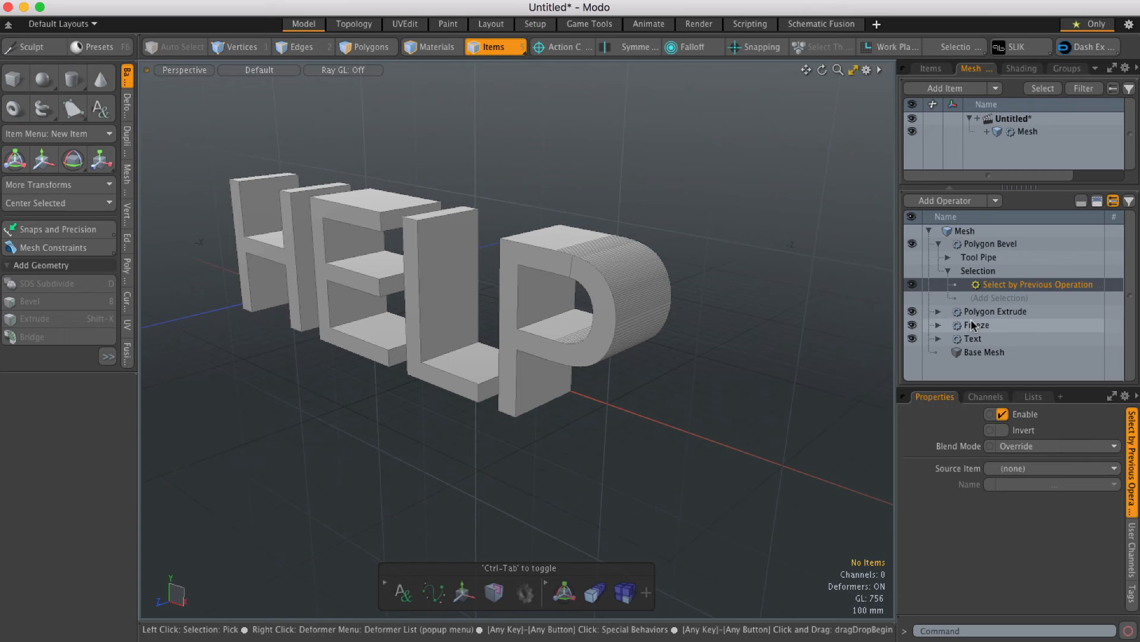
{"action": "mouse_move", "coordinate": [973, 339]}
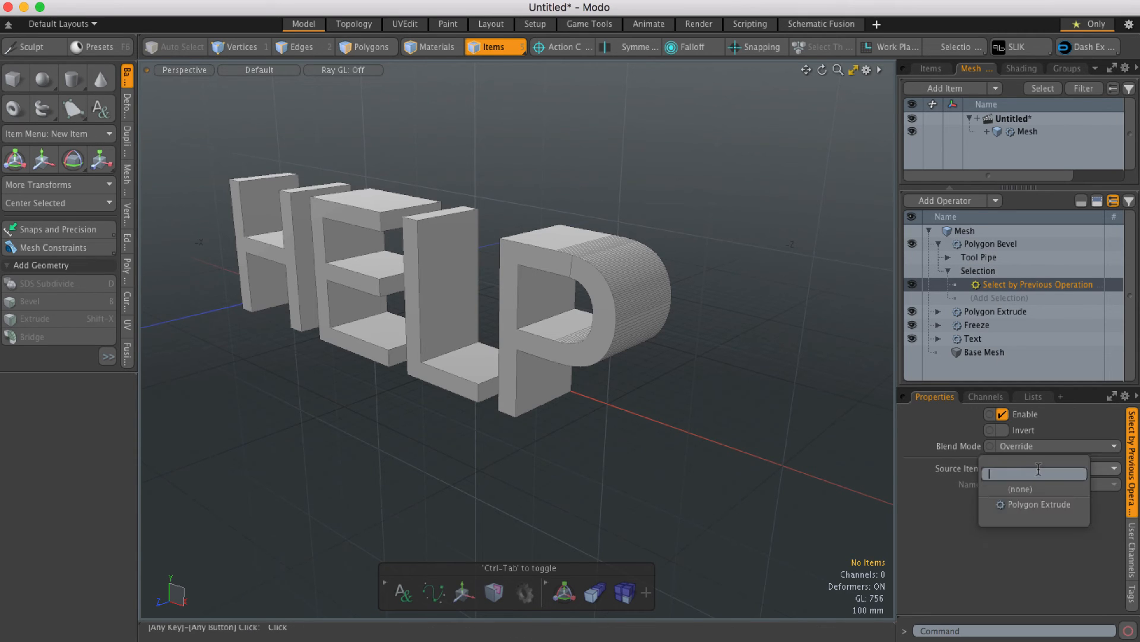
- Set the selection's Source Item to Polygon Extrude and its Name to Sides
{"action": "left_click", "coordinate": [1032, 503]}
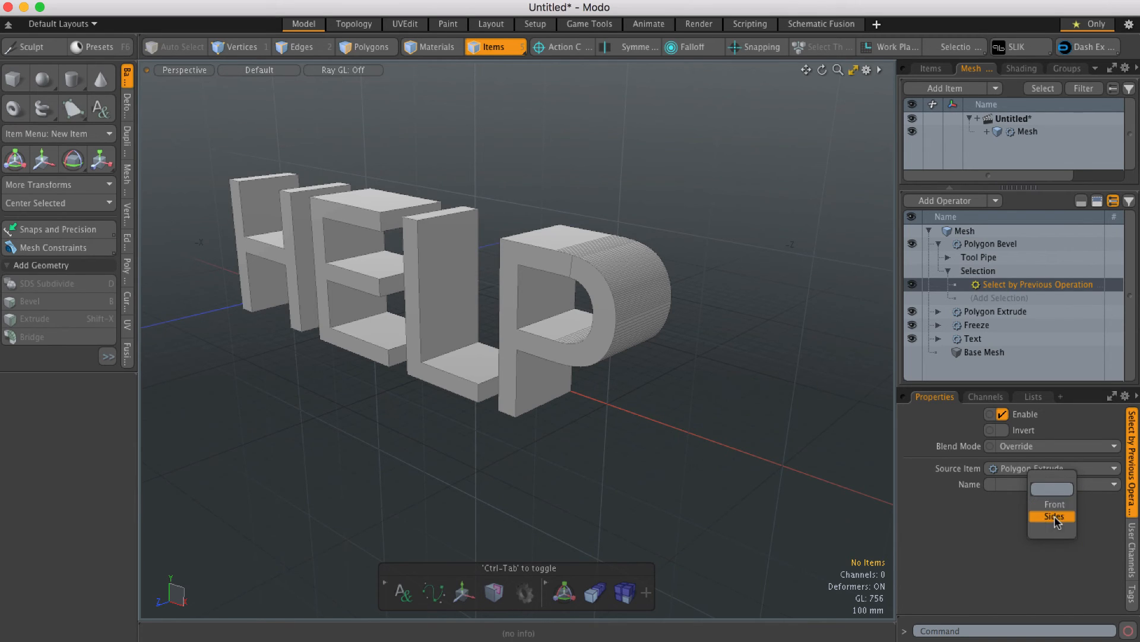
{"action": "left_click", "coordinate": [1054, 515]}
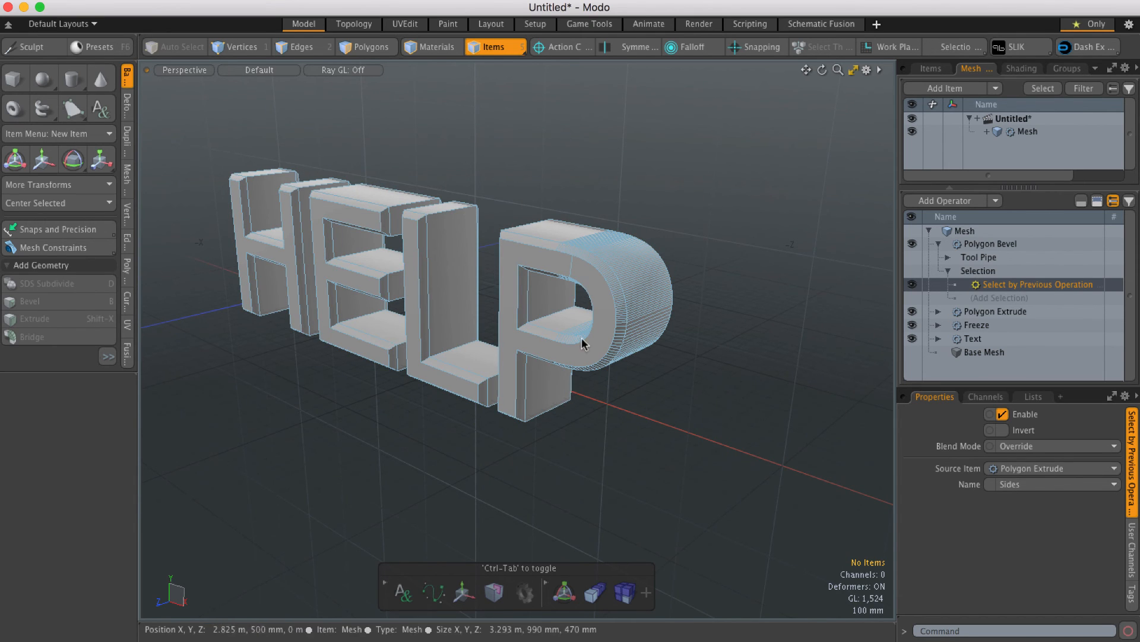
- Change the Text operator's string back to MODO, keeping the bevel intact
{"action": "left_click", "coordinate": [972, 338]}
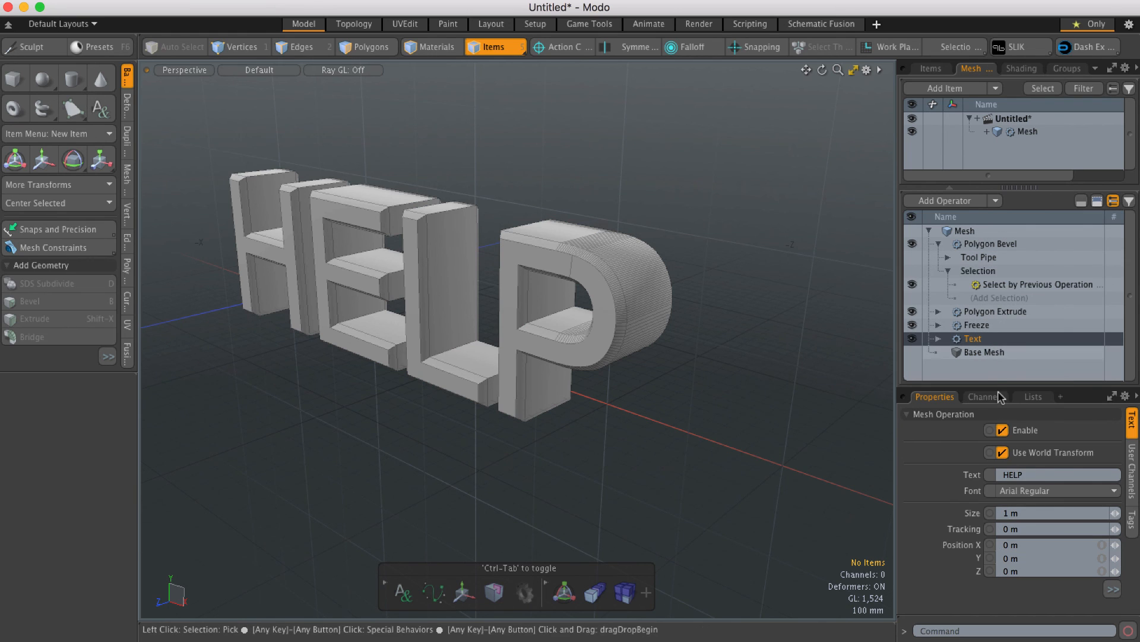
{"action": "type", "text": "M"}
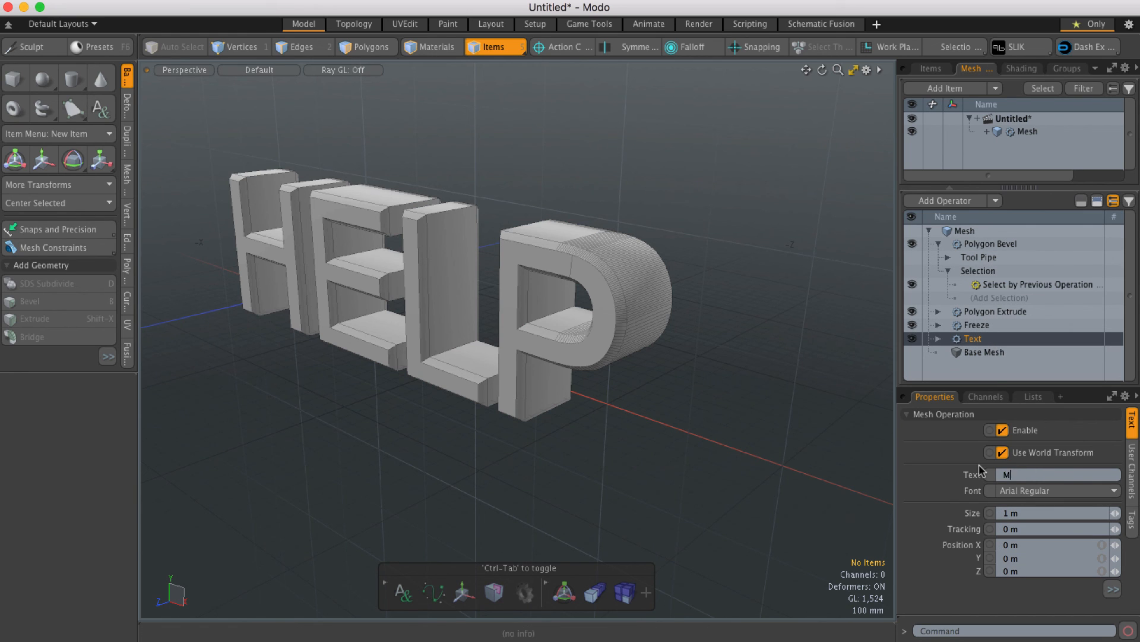
{"action": "type", "text": "ODO"}
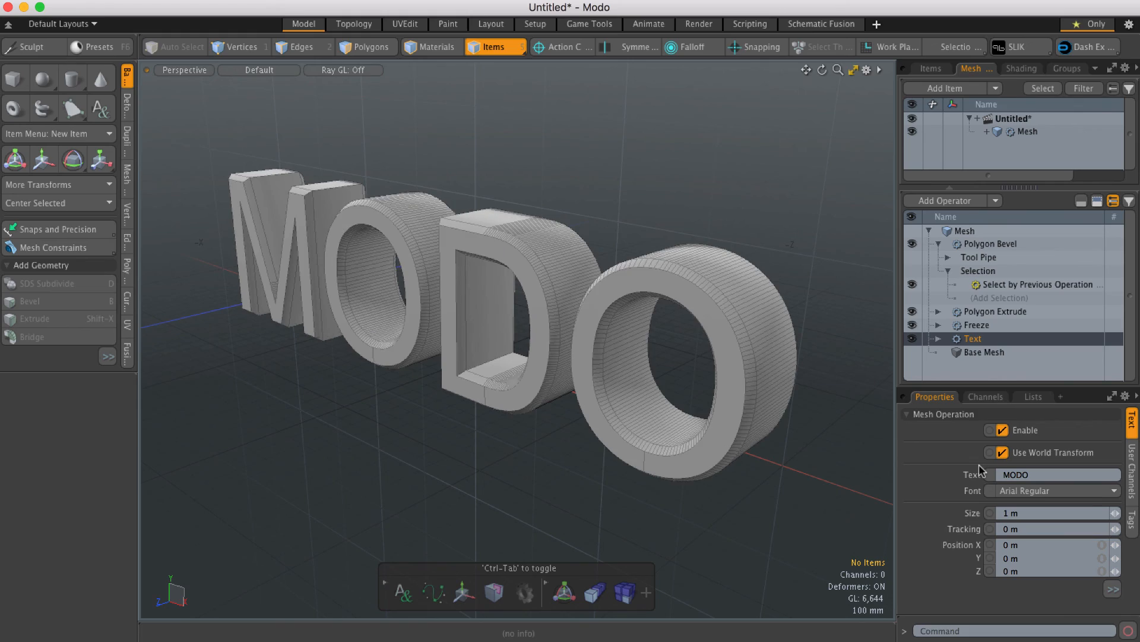